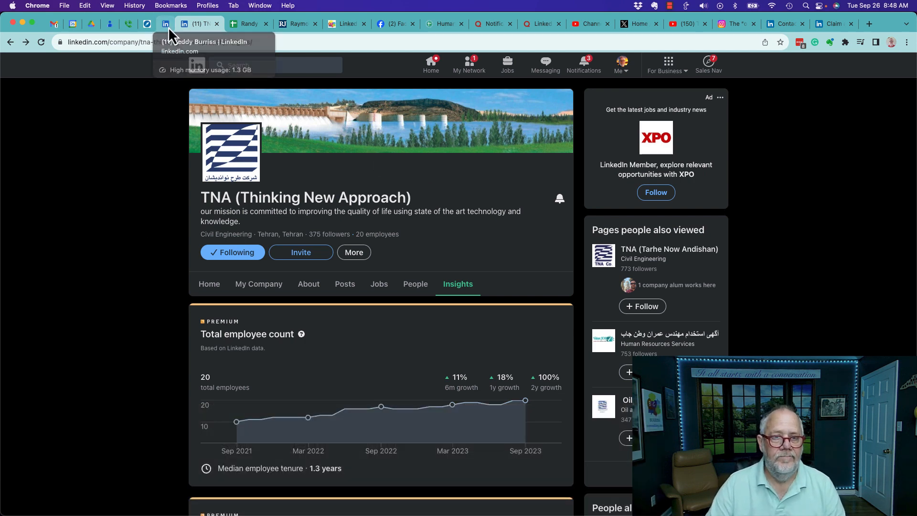
- Start a new Experience entry on the profile titled 'Social Media Guy'
left_click(166, 23)
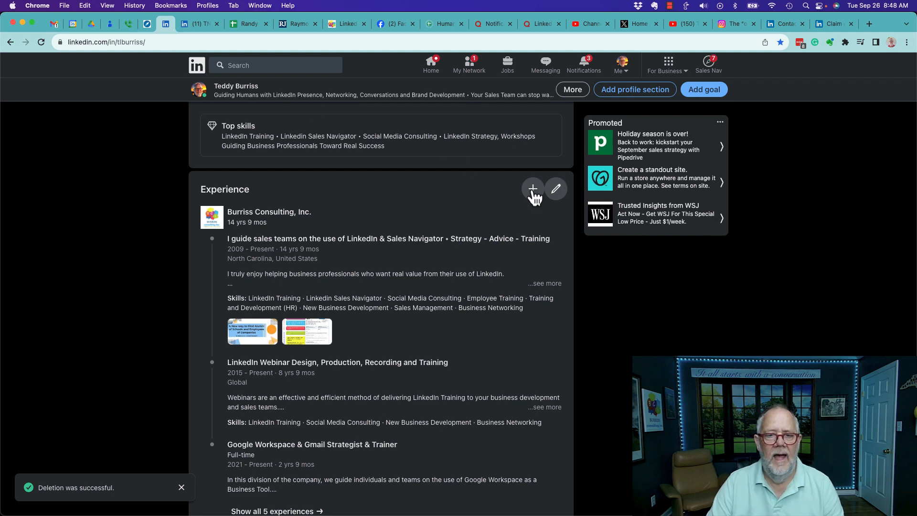
left_click(532, 189)
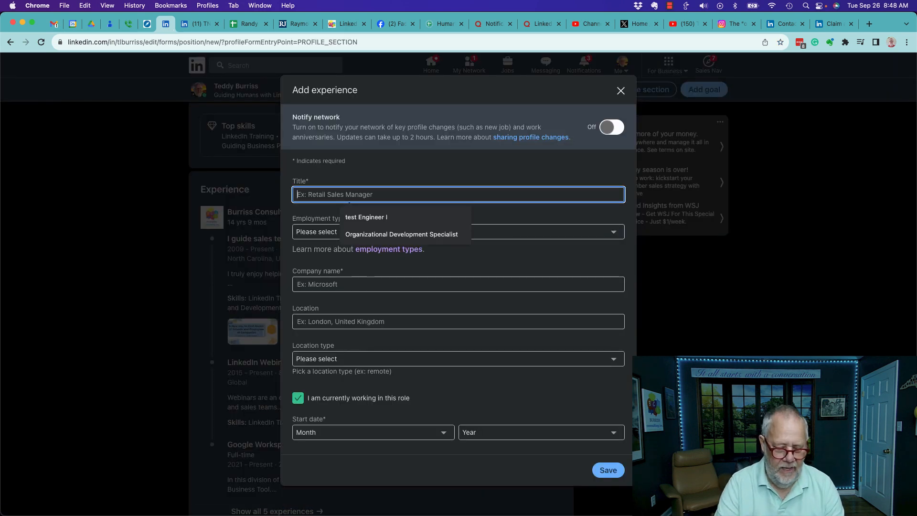
type("Social")
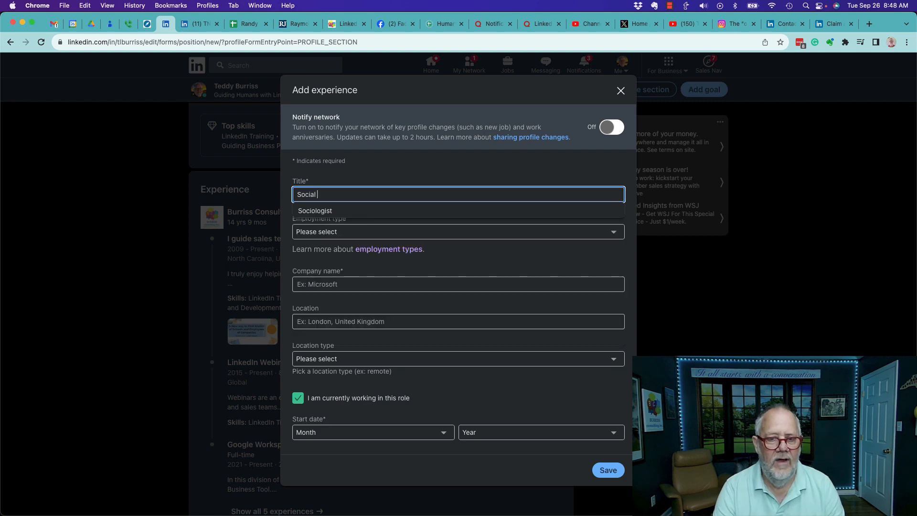
type("Media Guy")
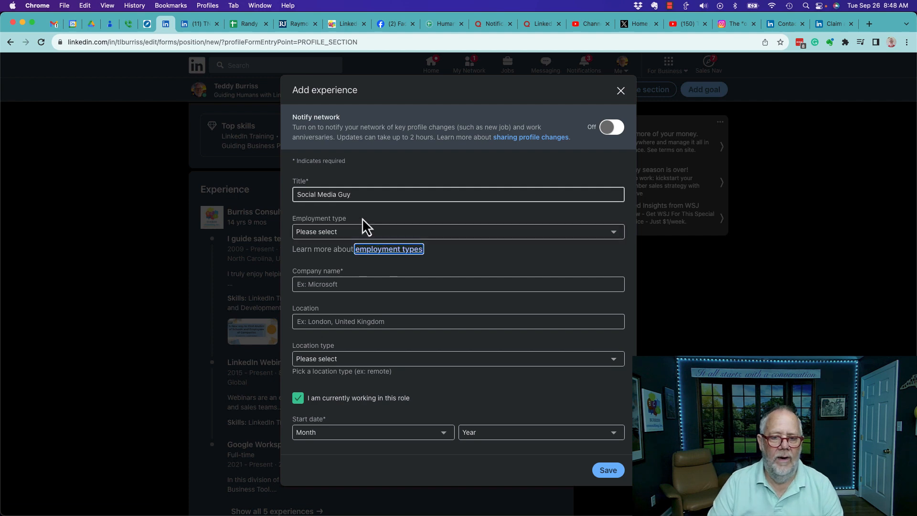
- Set the company to TNA (Thinking New Approach) and start year 2023, then save
type("TNA")
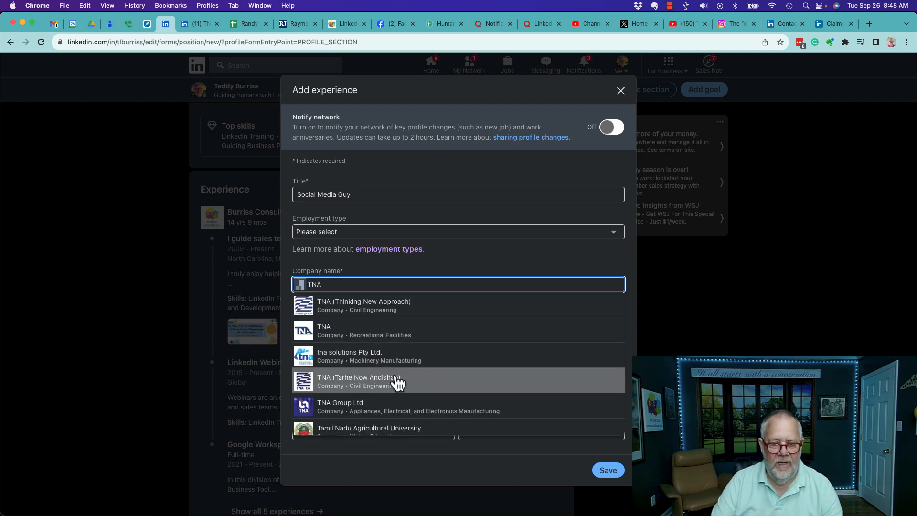
left_click(358, 381)
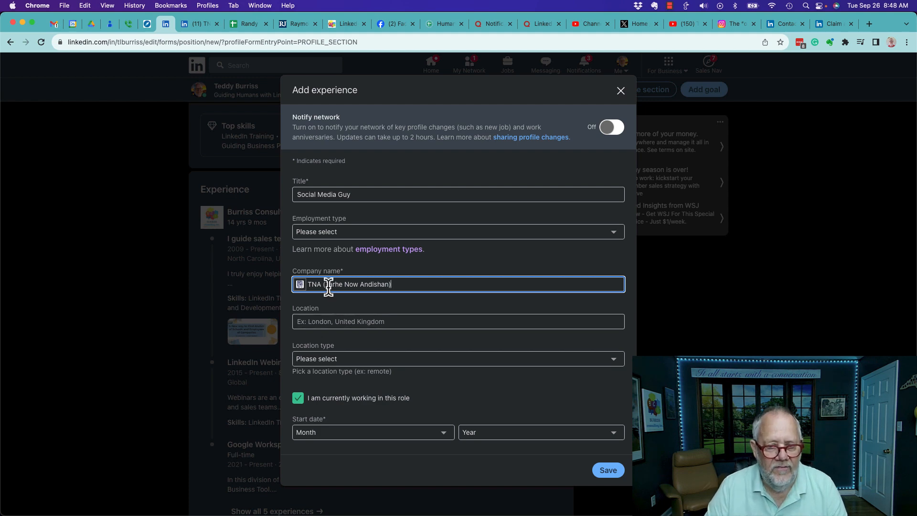
type("T")
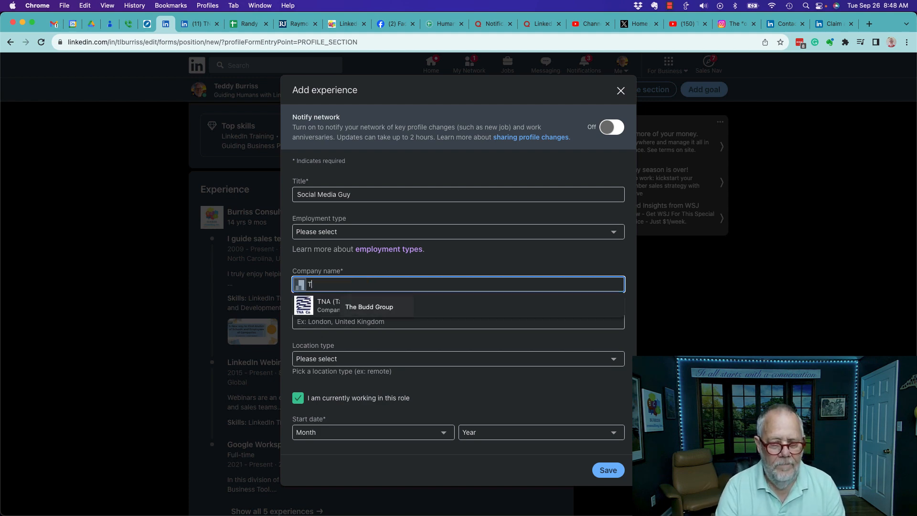
type("NA")
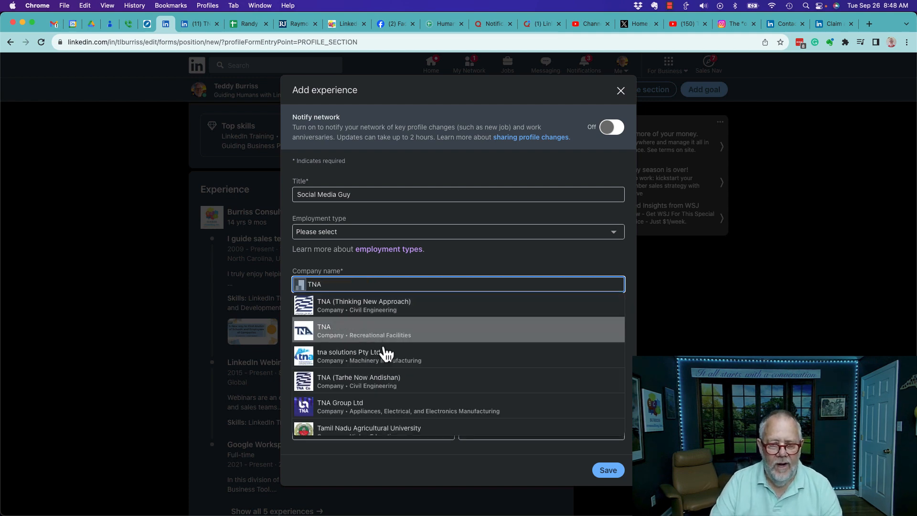
left_click(364, 304)
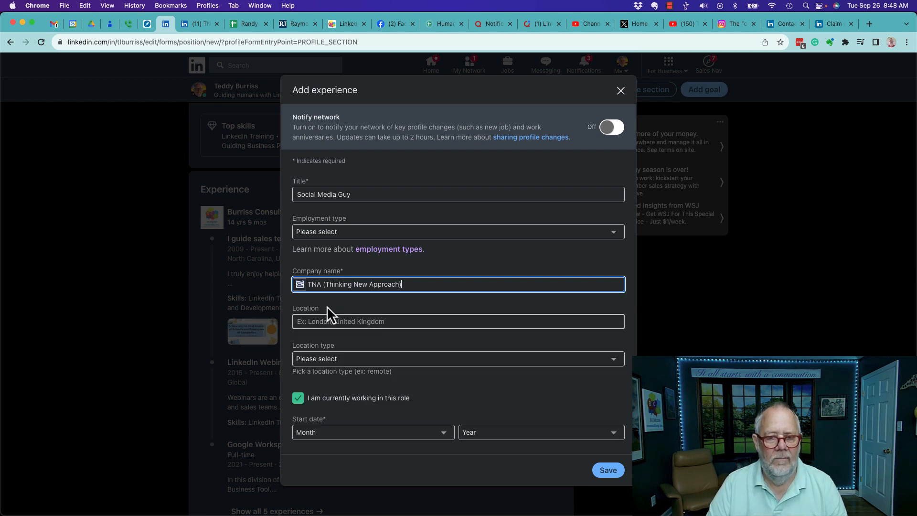
left_click(539, 432)
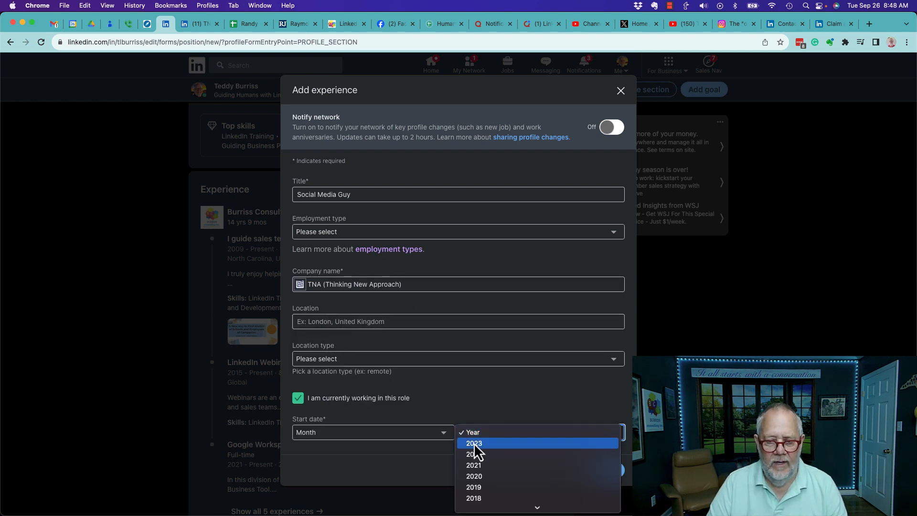
left_click(474, 442)
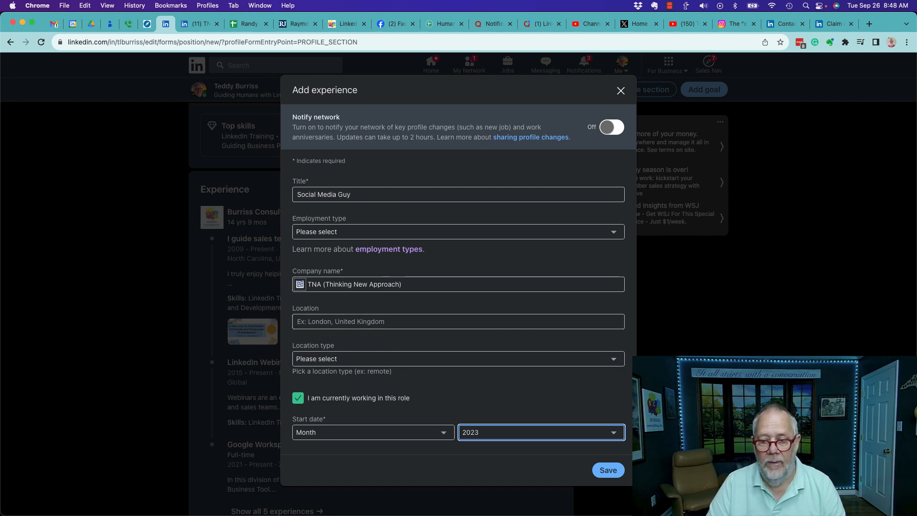
left_click(607, 470)
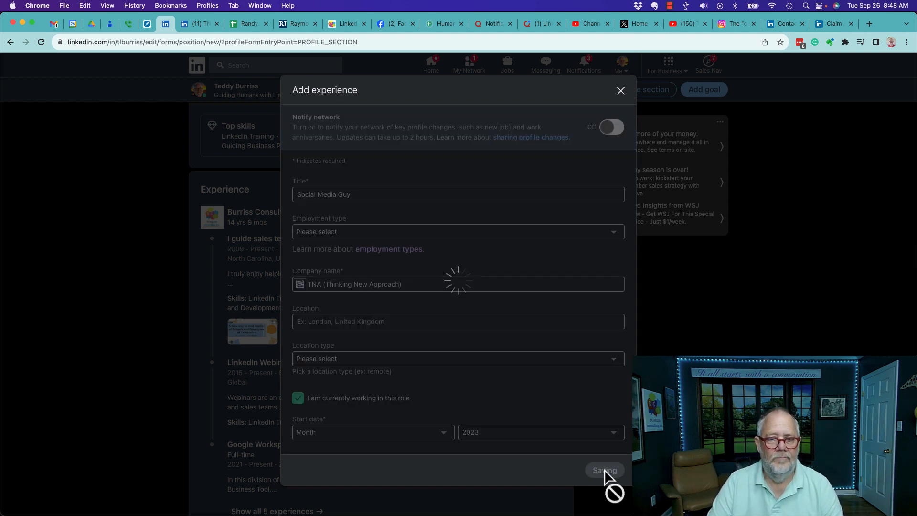
- Skip sharing the new position and dismiss the 'Did you find this job on LinkedIn?' question
left_click(604, 470)
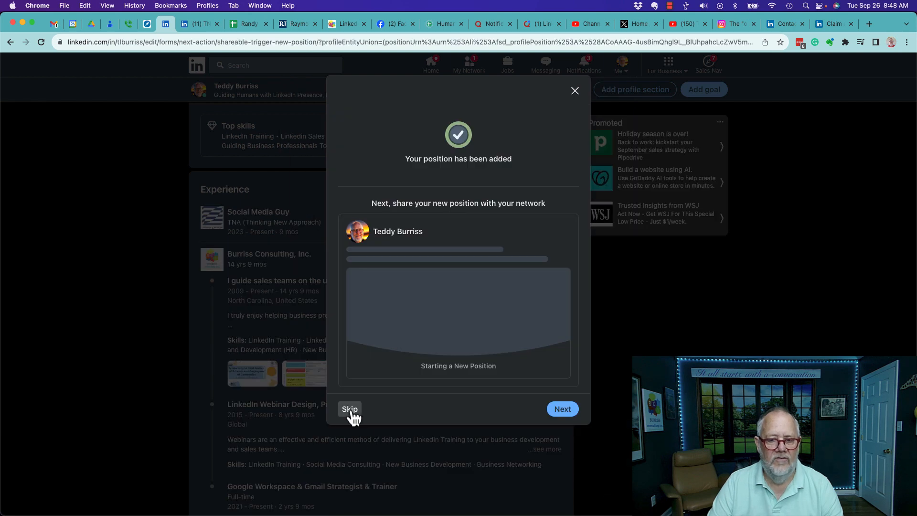
left_click(350, 409)
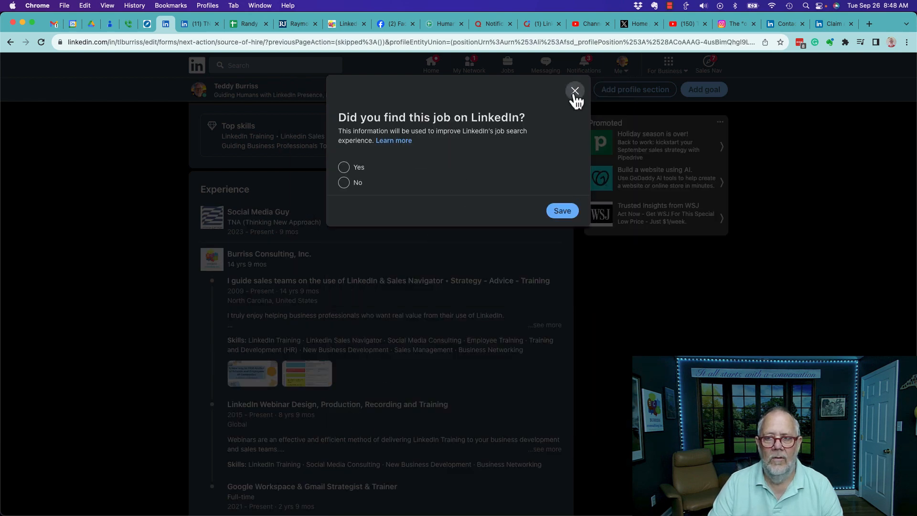
left_click(574, 91)
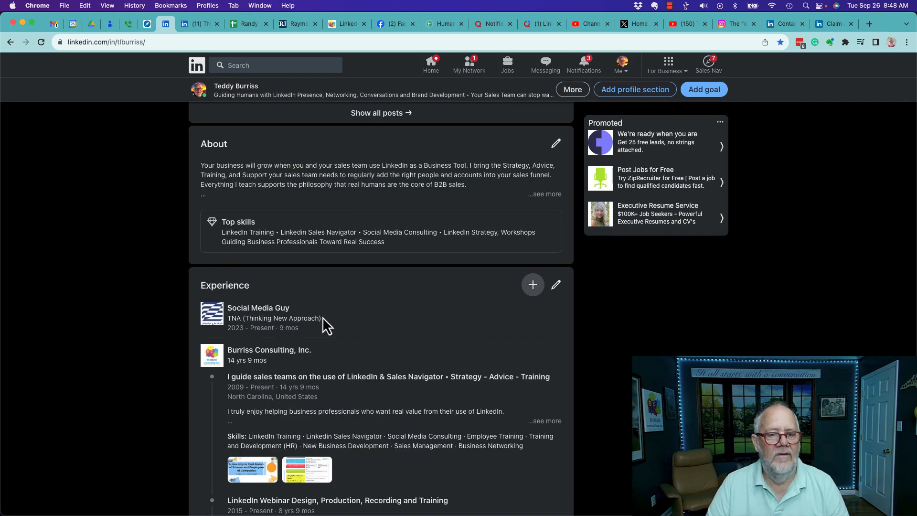
mouse_move(342, 328)
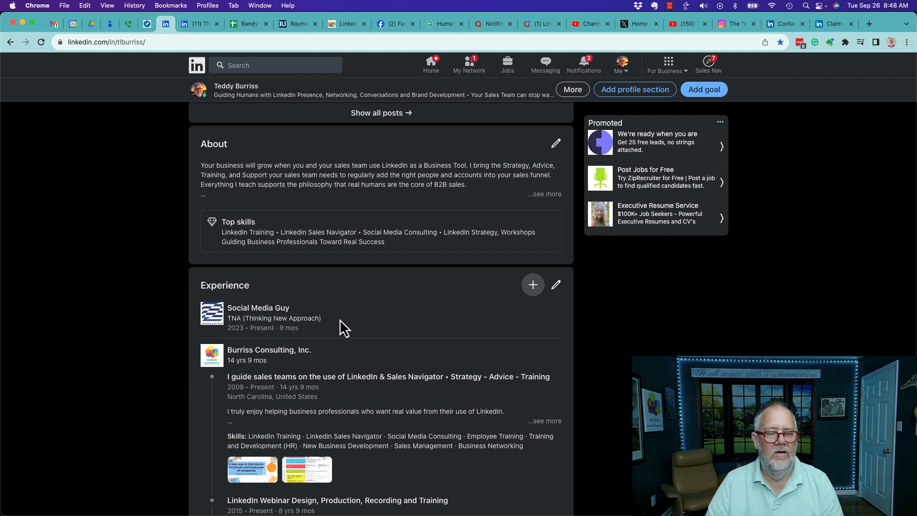
mouse_move(367, 195)
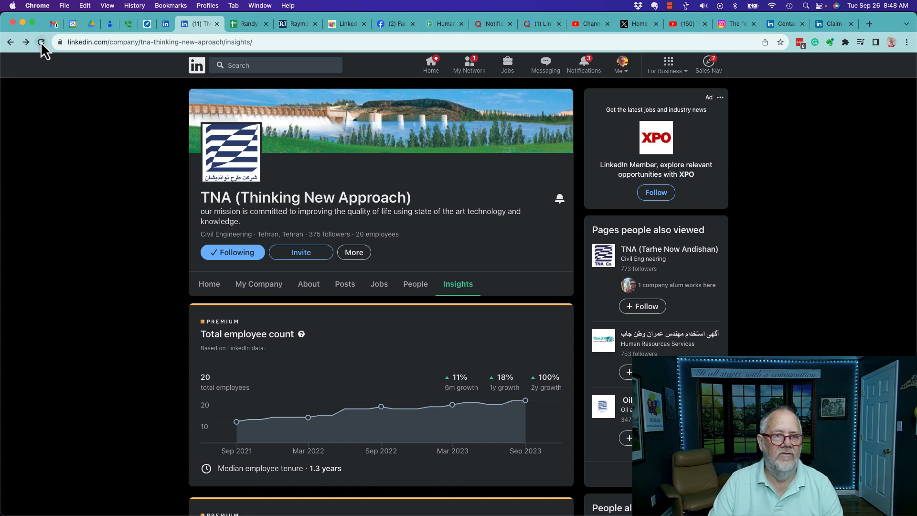
- Reload the TNA (Thinking New Approach) page and choose Request admin access under More
left_click(41, 42)
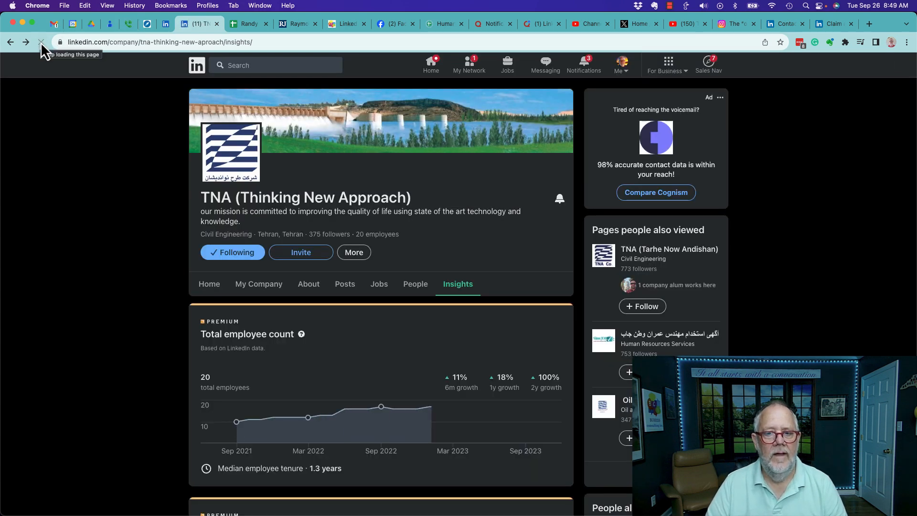
left_click(354, 252)
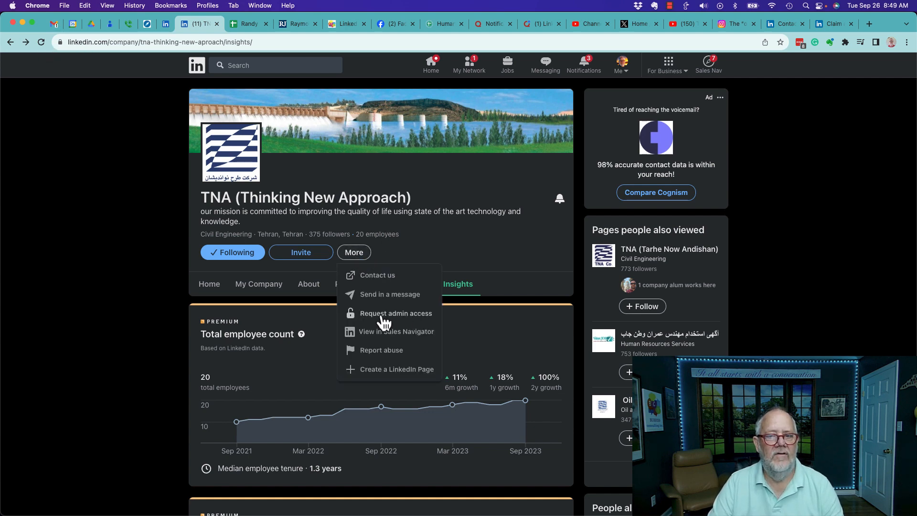
left_click(395, 313)
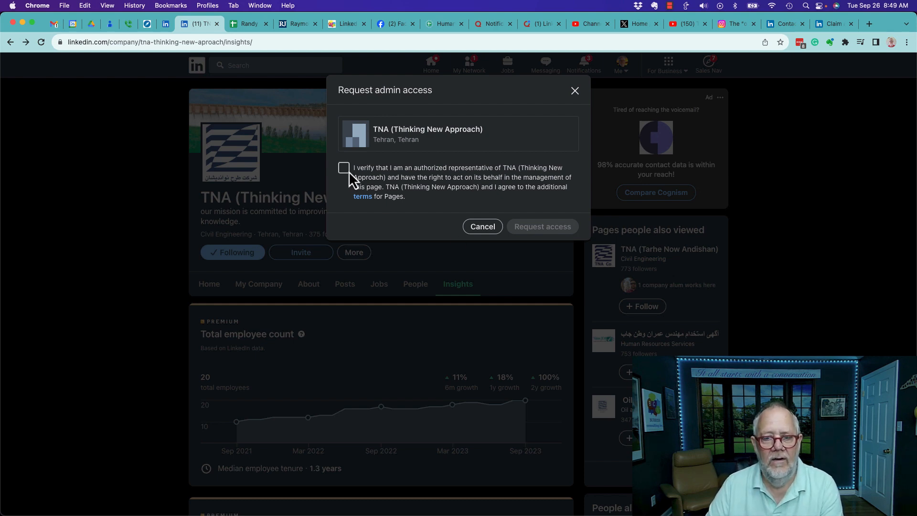
- Check the box confirming you're an authorized representative of TNA (Thinking New Approach)
left_click(344, 168)
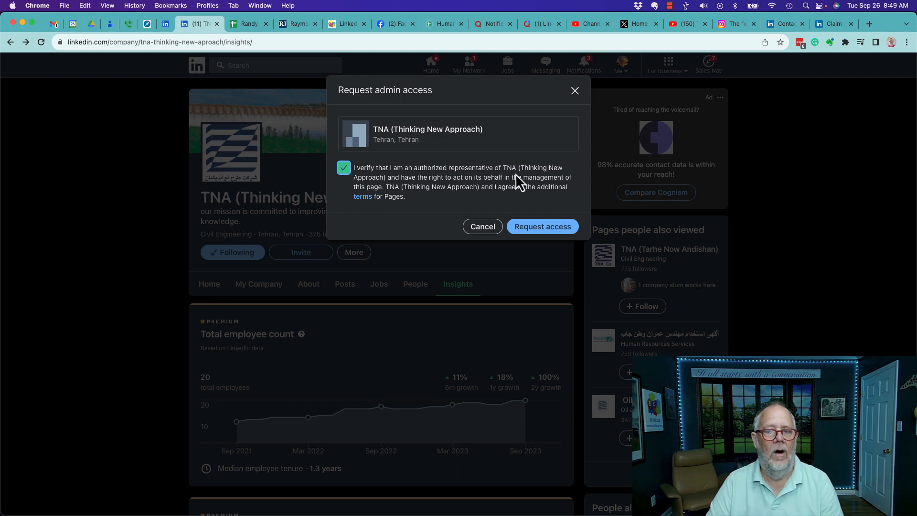
mouse_move(538, 180)
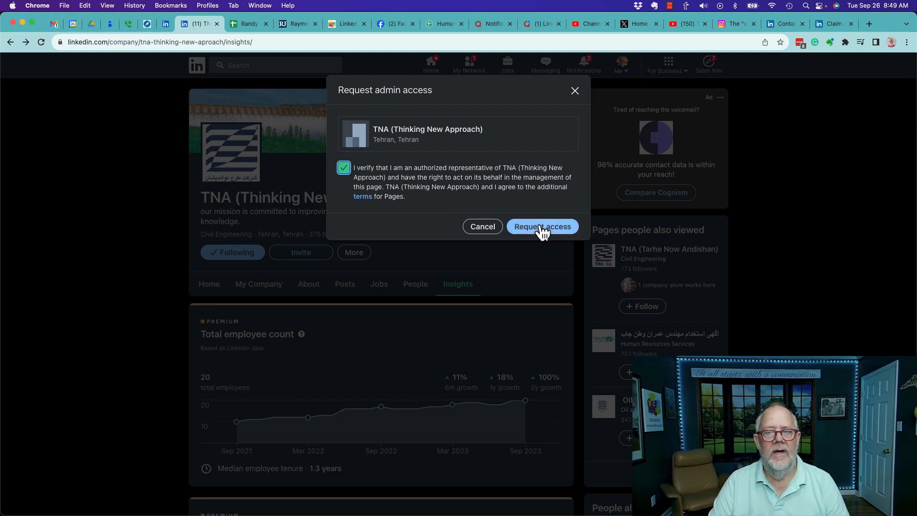
mouse_move(552, 199)
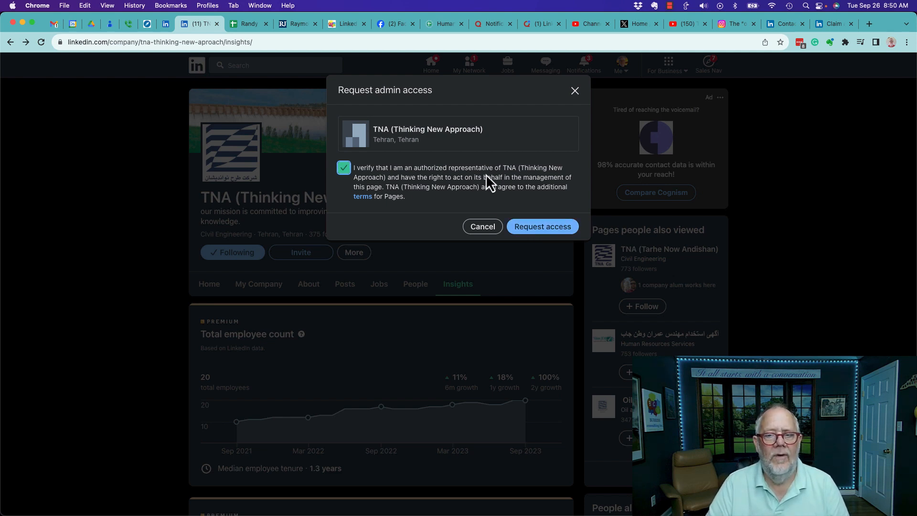
mouse_move(542, 226)
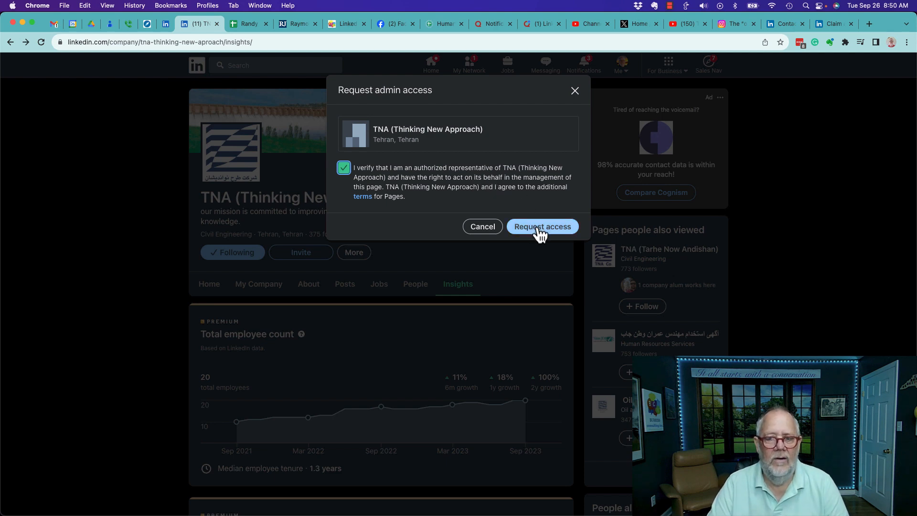
mouse_move(461, 213)
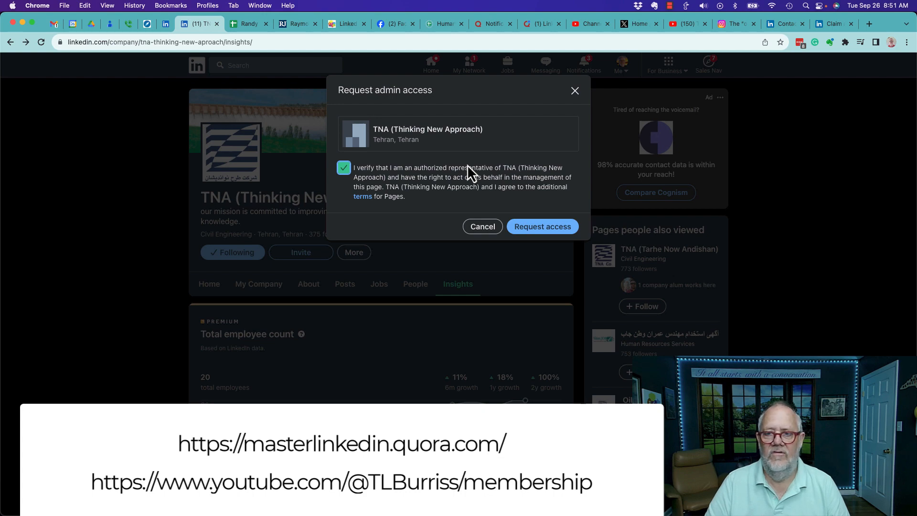
mouse_move(538, 146)
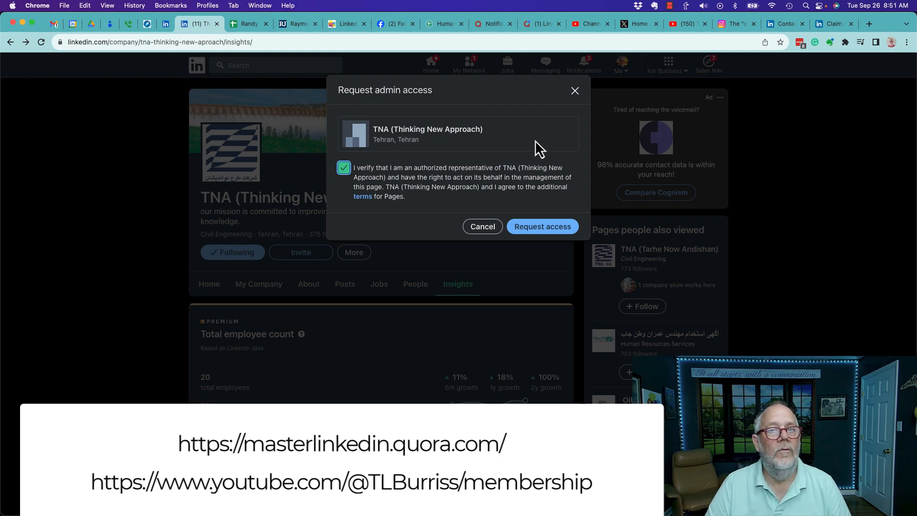